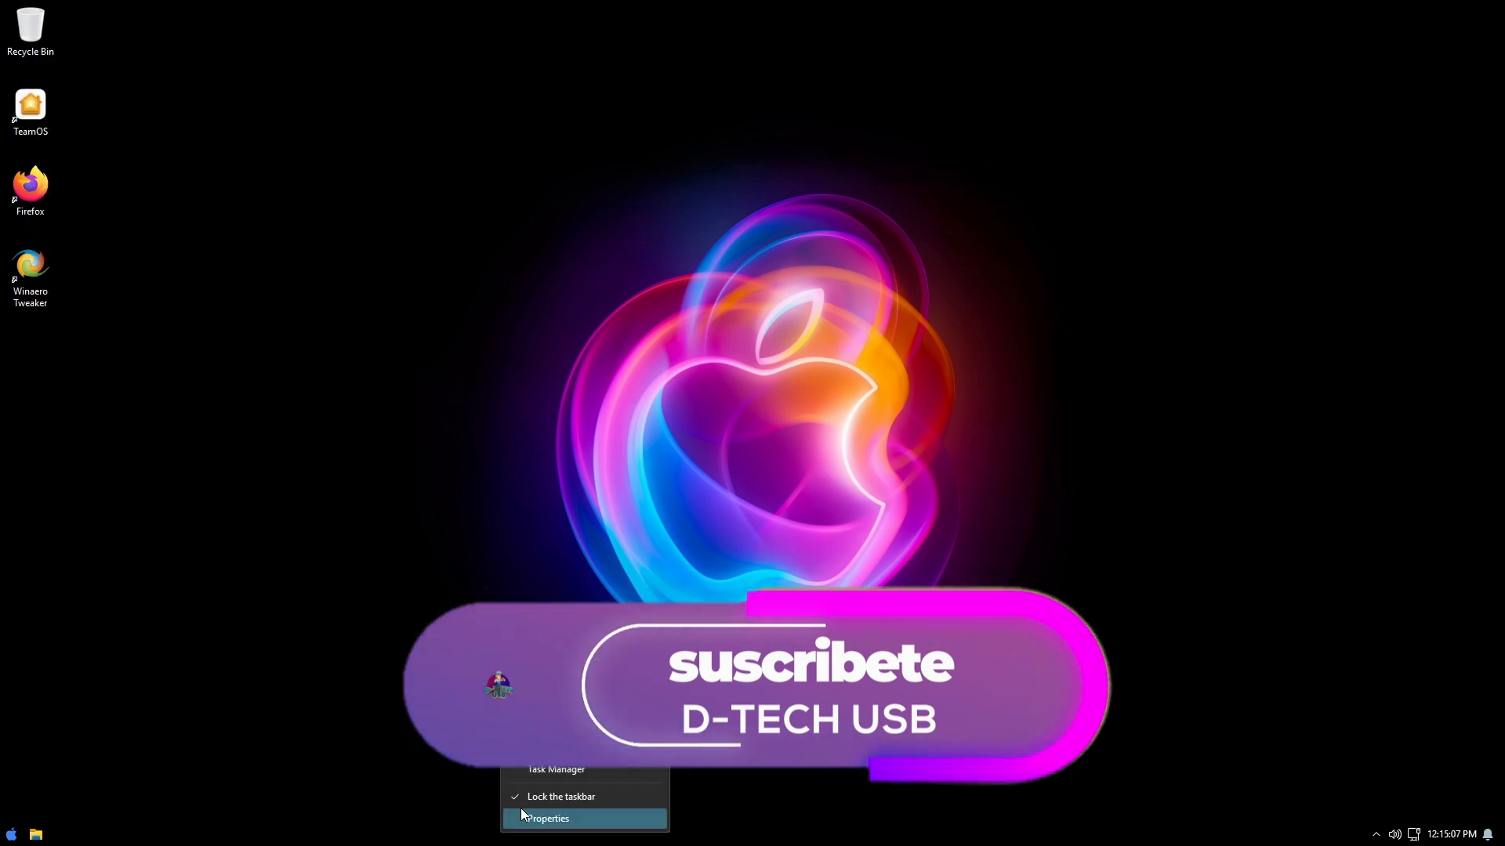
Step: Open Task Manager from the taskbar context menu to view running processes
{"action": "left_click", "coordinate": [554, 769]}
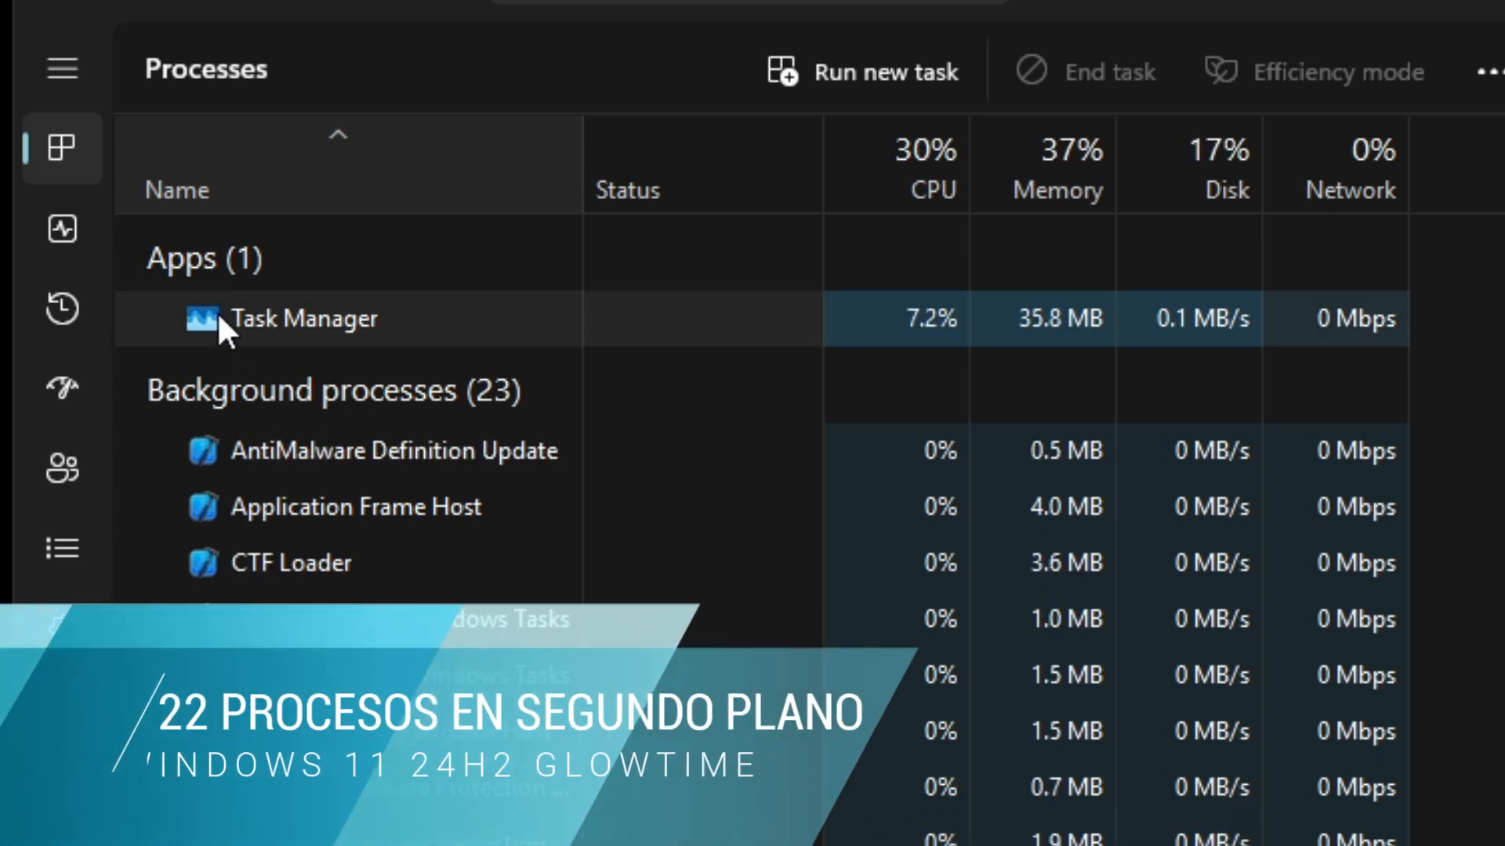
Step: Show This PC in File Explorer with the floppy, Local Disk C and DVD drives
{"action": "left_click", "coordinate": [61, 228]}
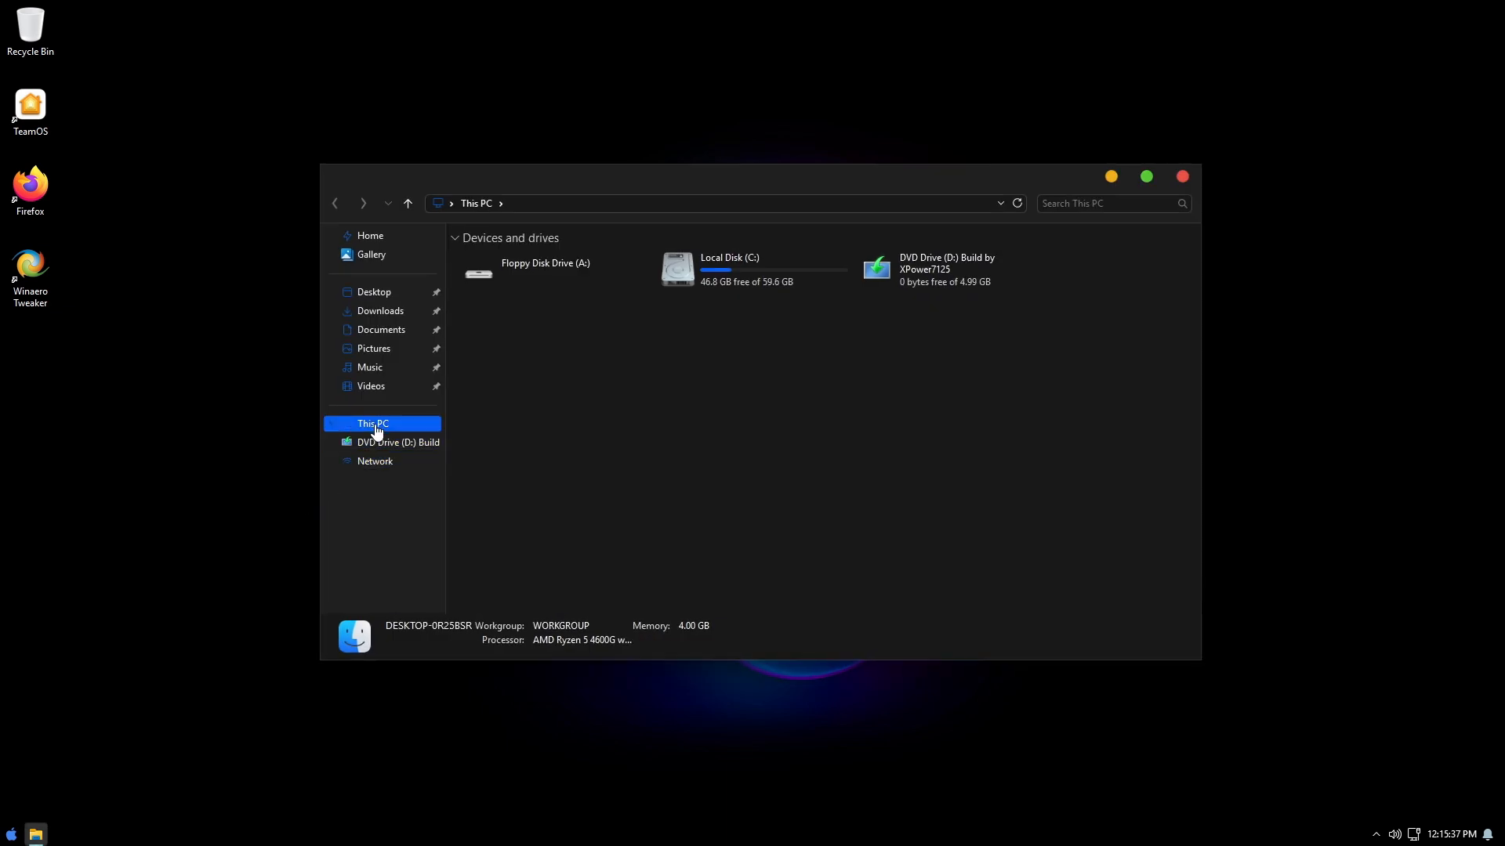
Step: Review Local Disk C properties (12.7 GB used, 46.8 GB free), then show Control Panel items as small icons
{"action": "left_click", "coordinate": [753, 270]}
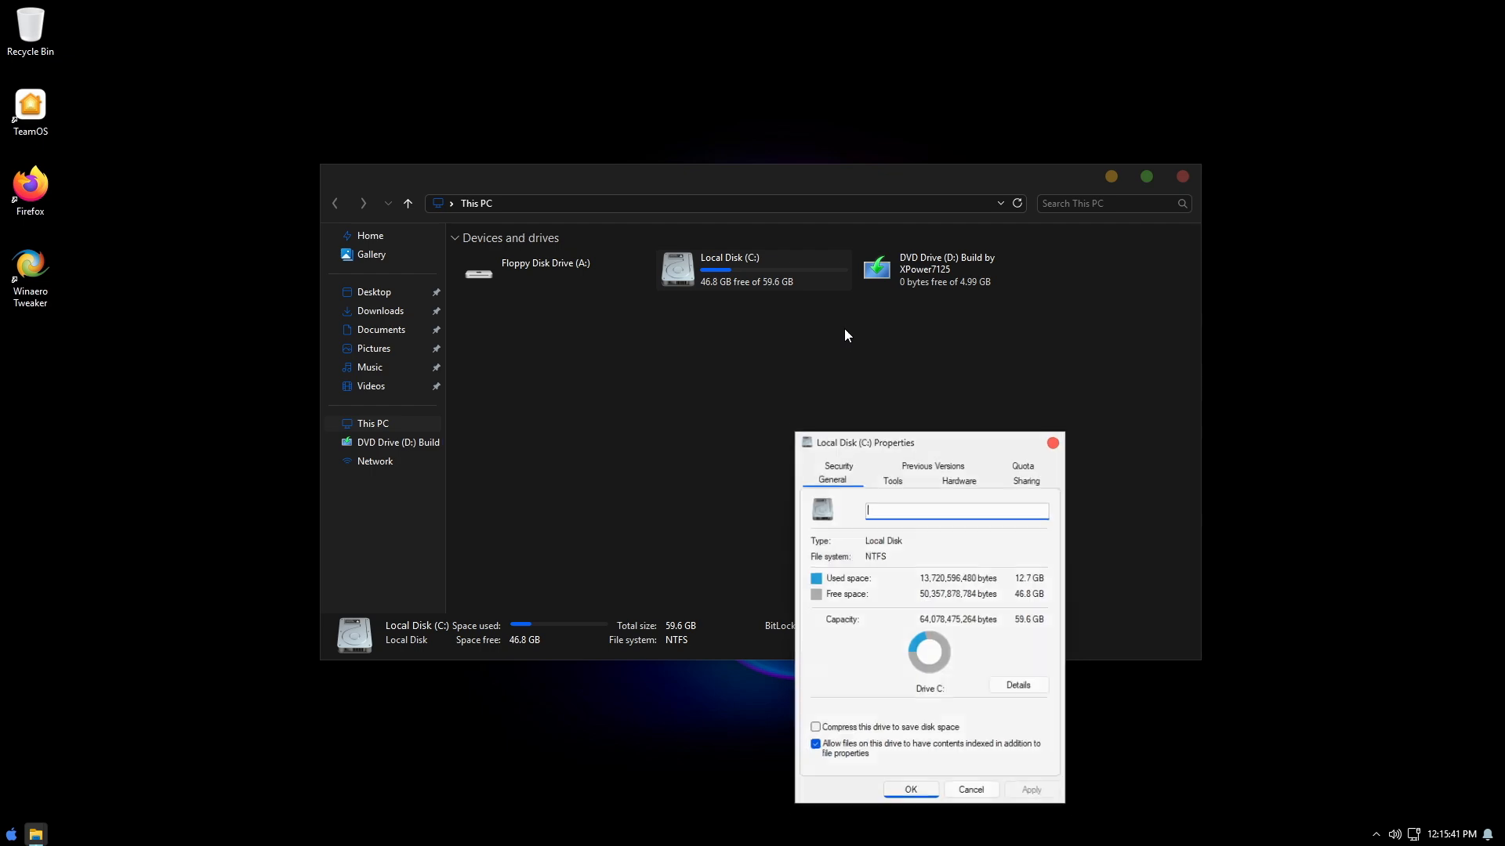
{"action": "left_click_drag", "start_coordinate": [864, 442], "coordinate": [1043, 193]}
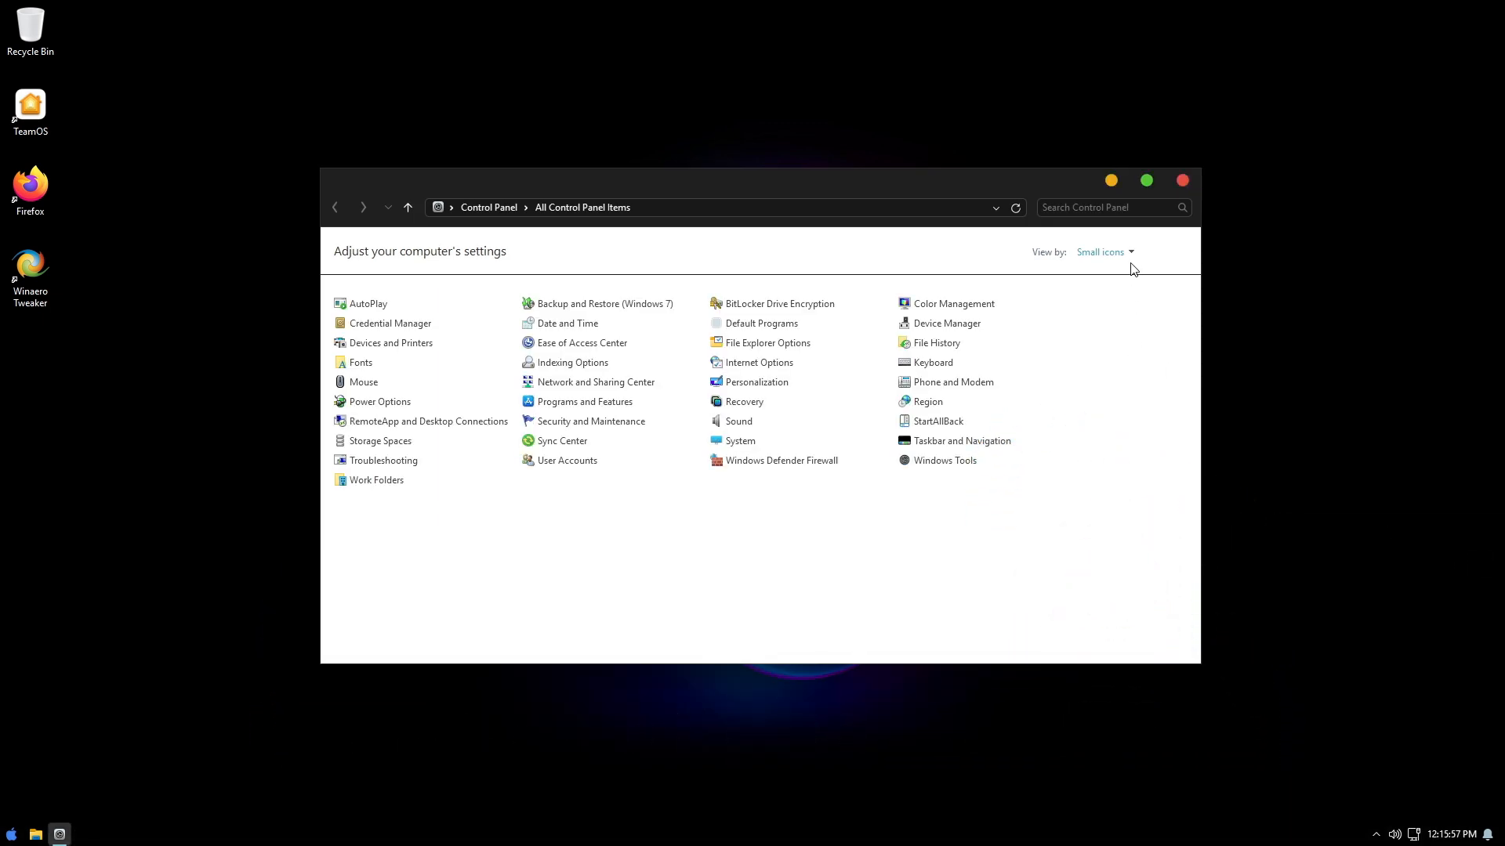
Step: Switch Control Panel to Category view and open Programs and Features
{"action": "left_click", "coordinate": [1103, 251]}
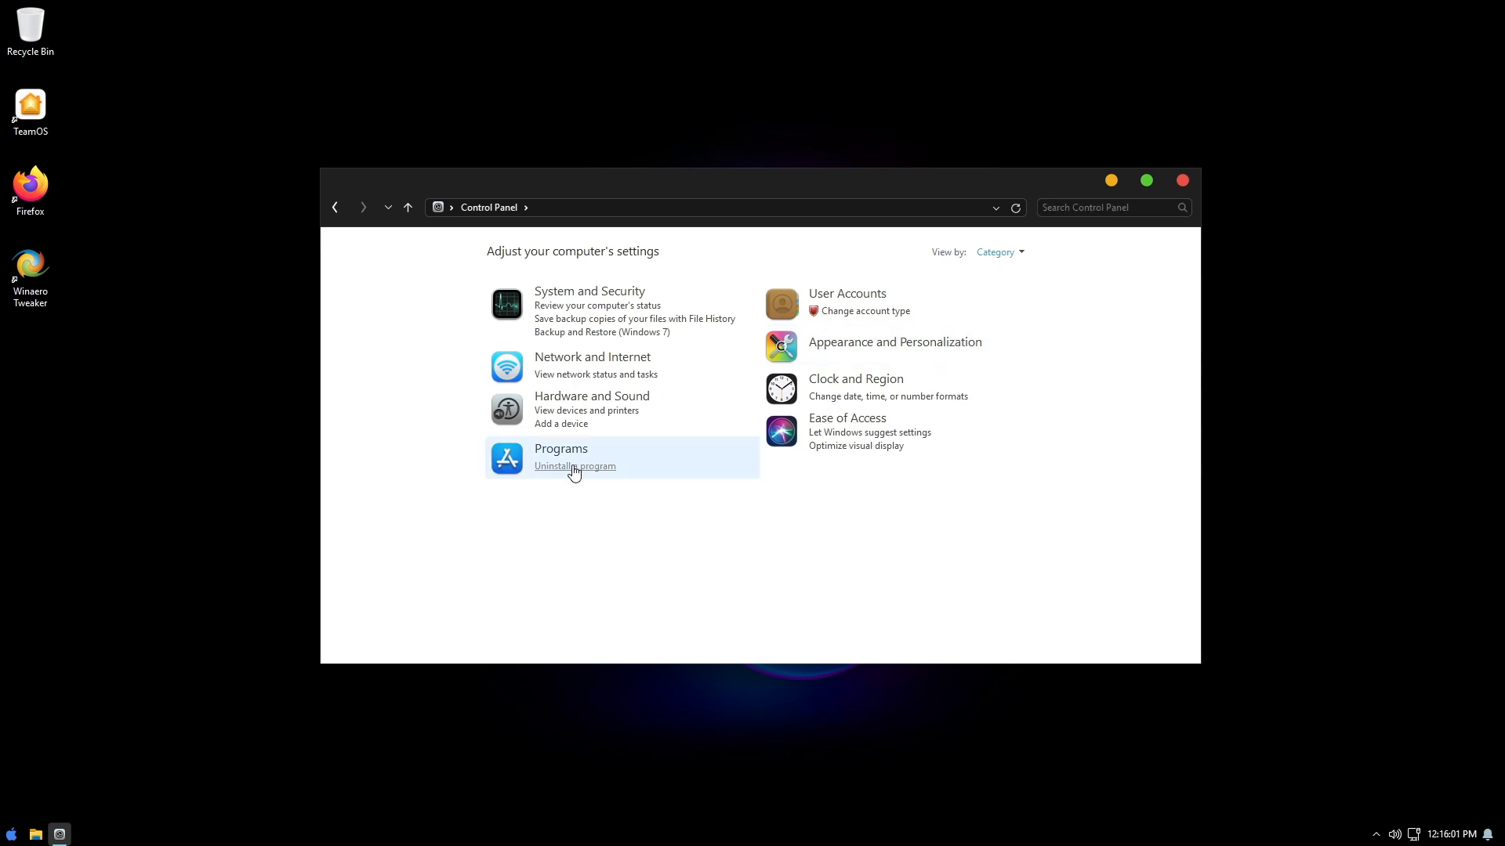
{"action": "left_click", "coordinate": [575, 466]}
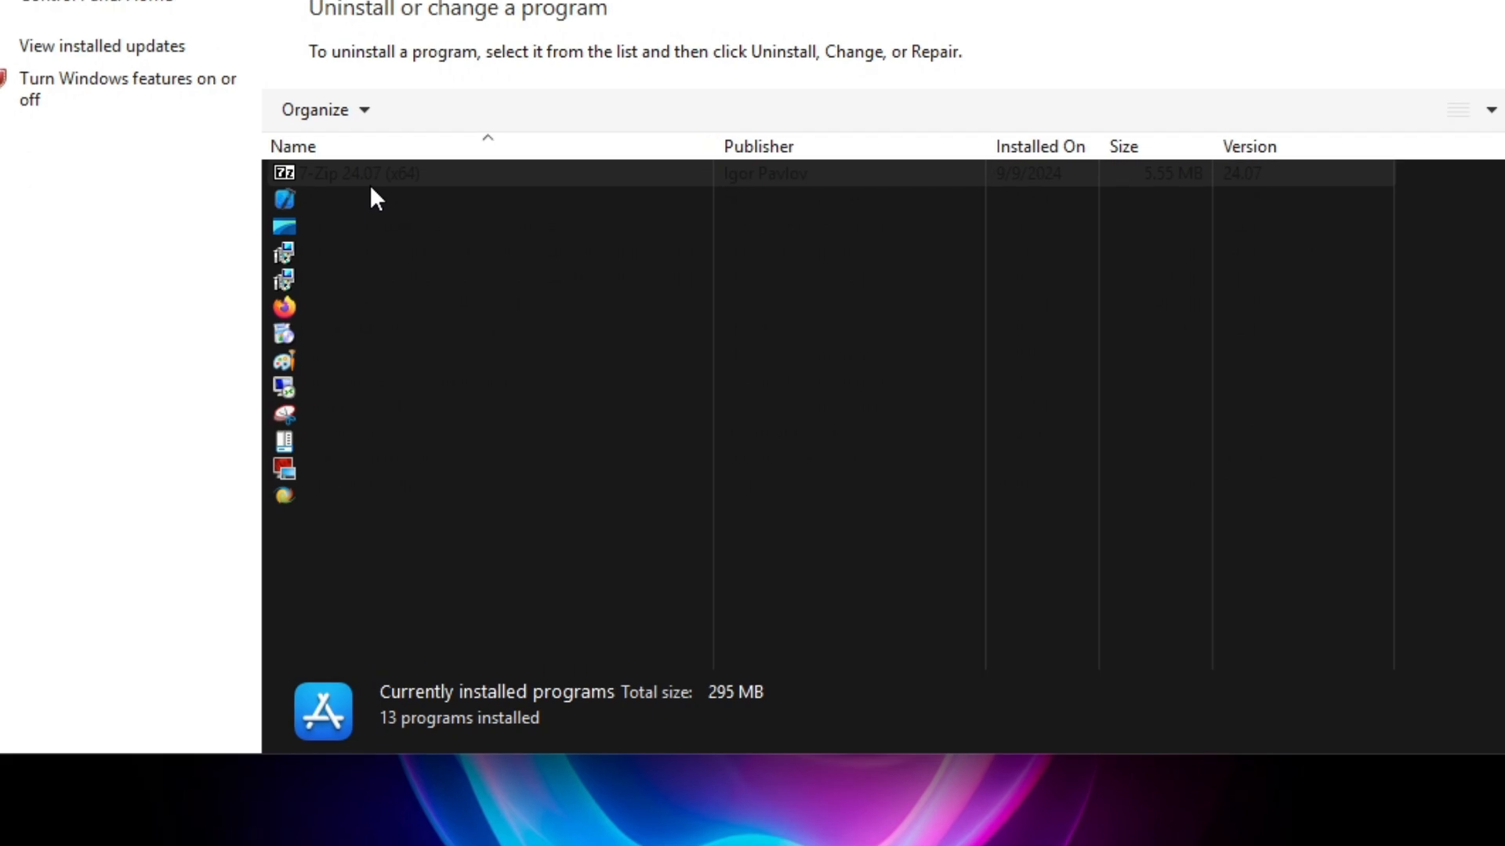
Step: Select 7-Zip, then show the installed updates list with two Microsoft Windows updates
{"action": "left_click", "coordinate": [384, 172]}
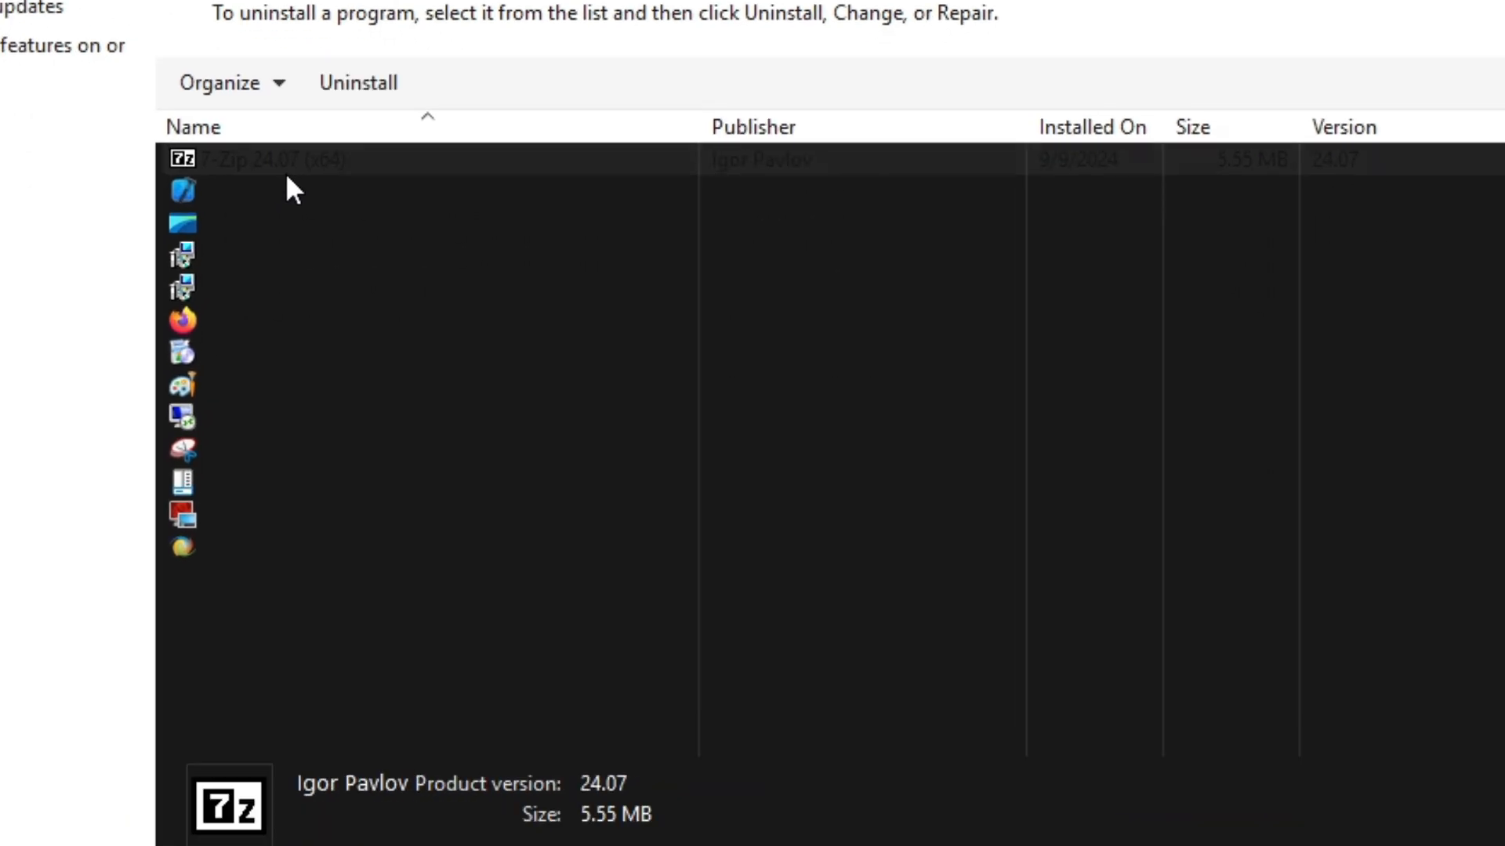
{"action": "left_click", "coordinate": [364, 223]}
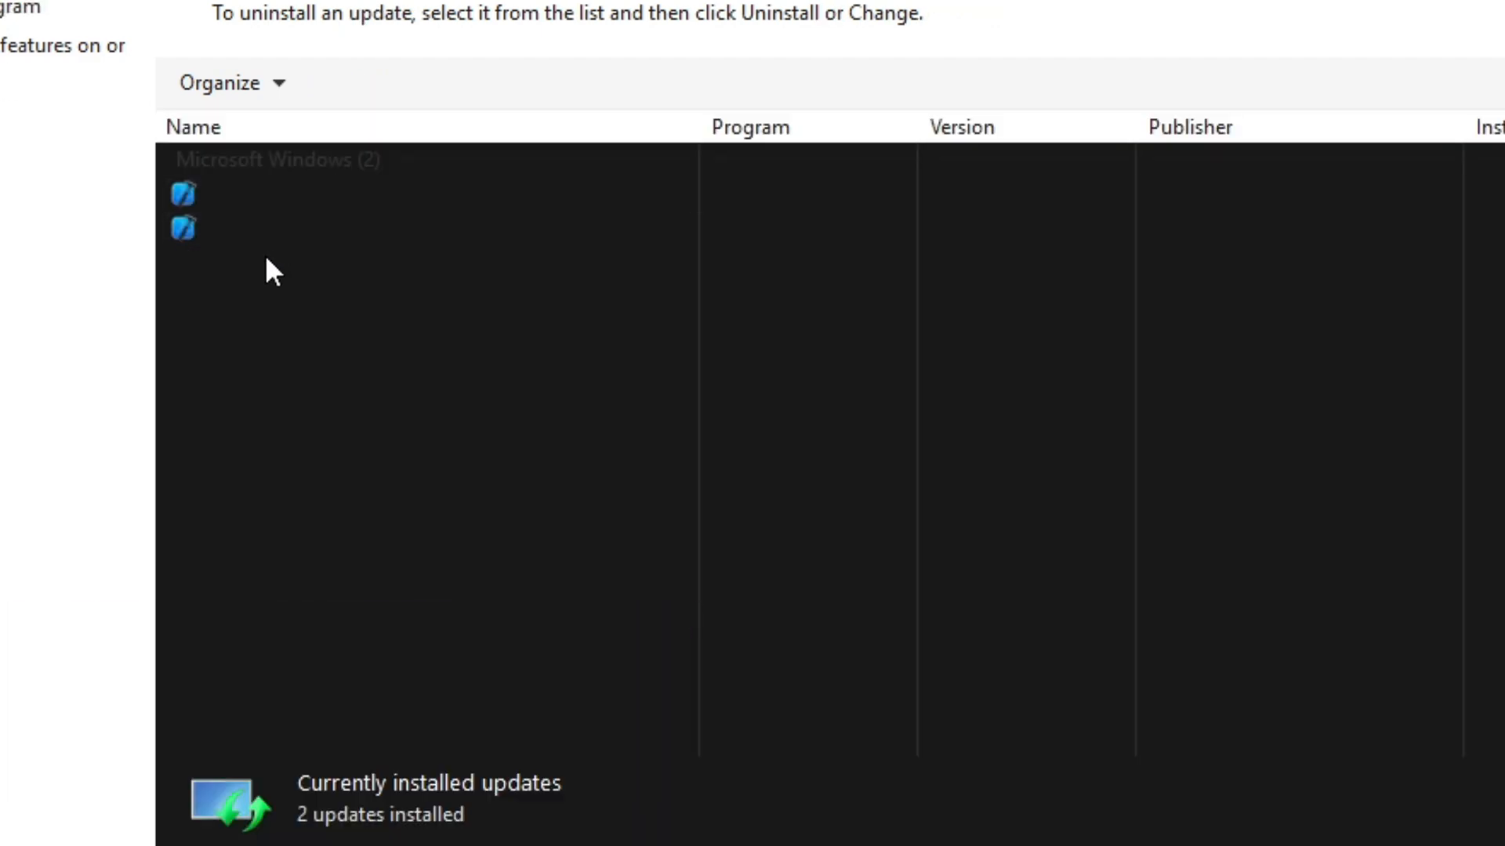
{"action": "mouse_move", "coordinate": [24, 113]}
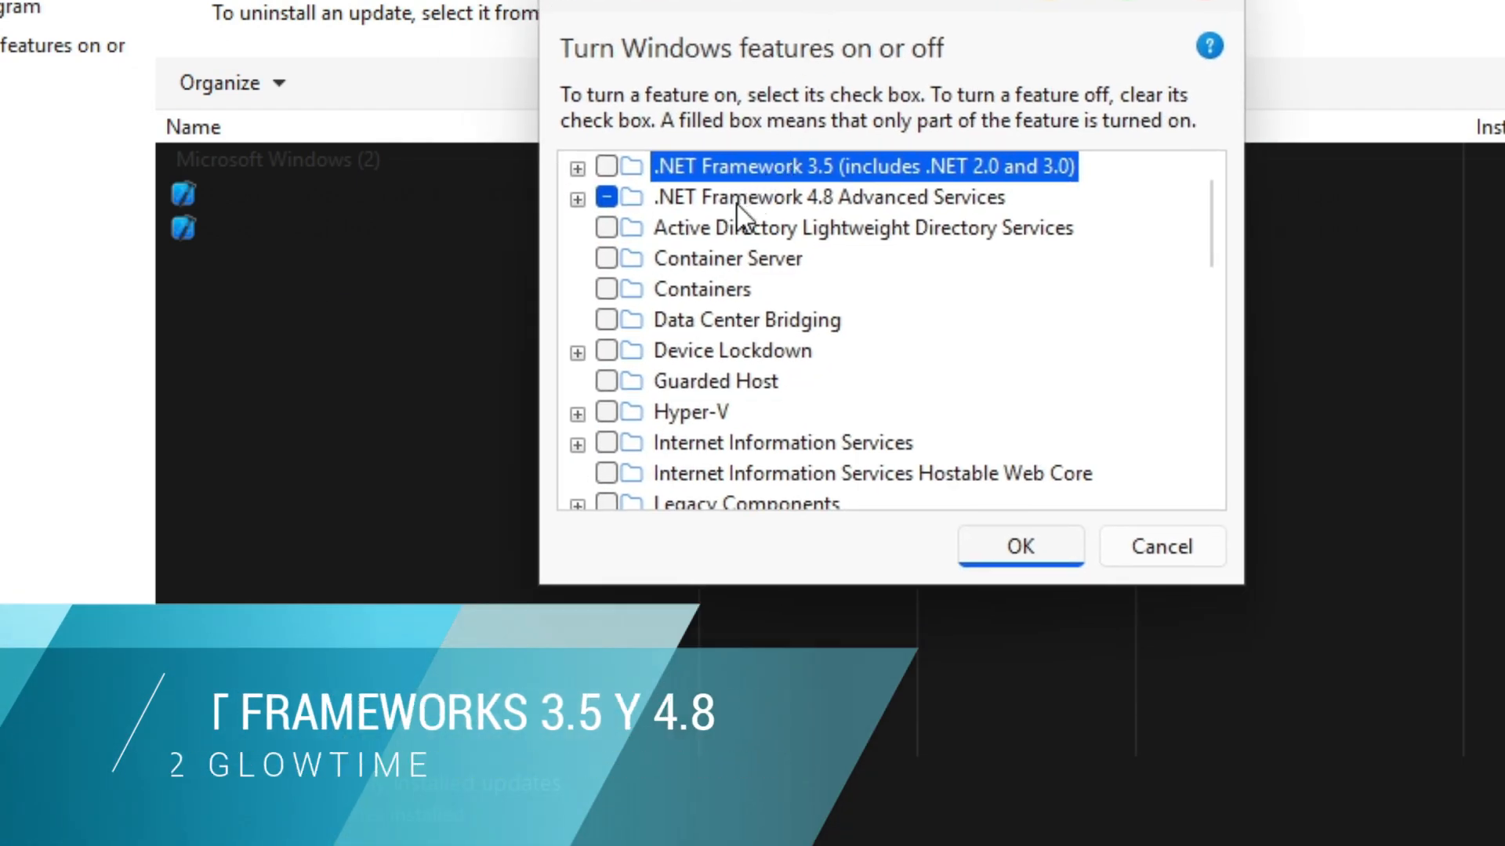
Step: Scroll through the Windows Features .NET Framework entries and cancel without changes
{"action": "scroll", "scroll_direction": "down", "scroll_amount": 3}
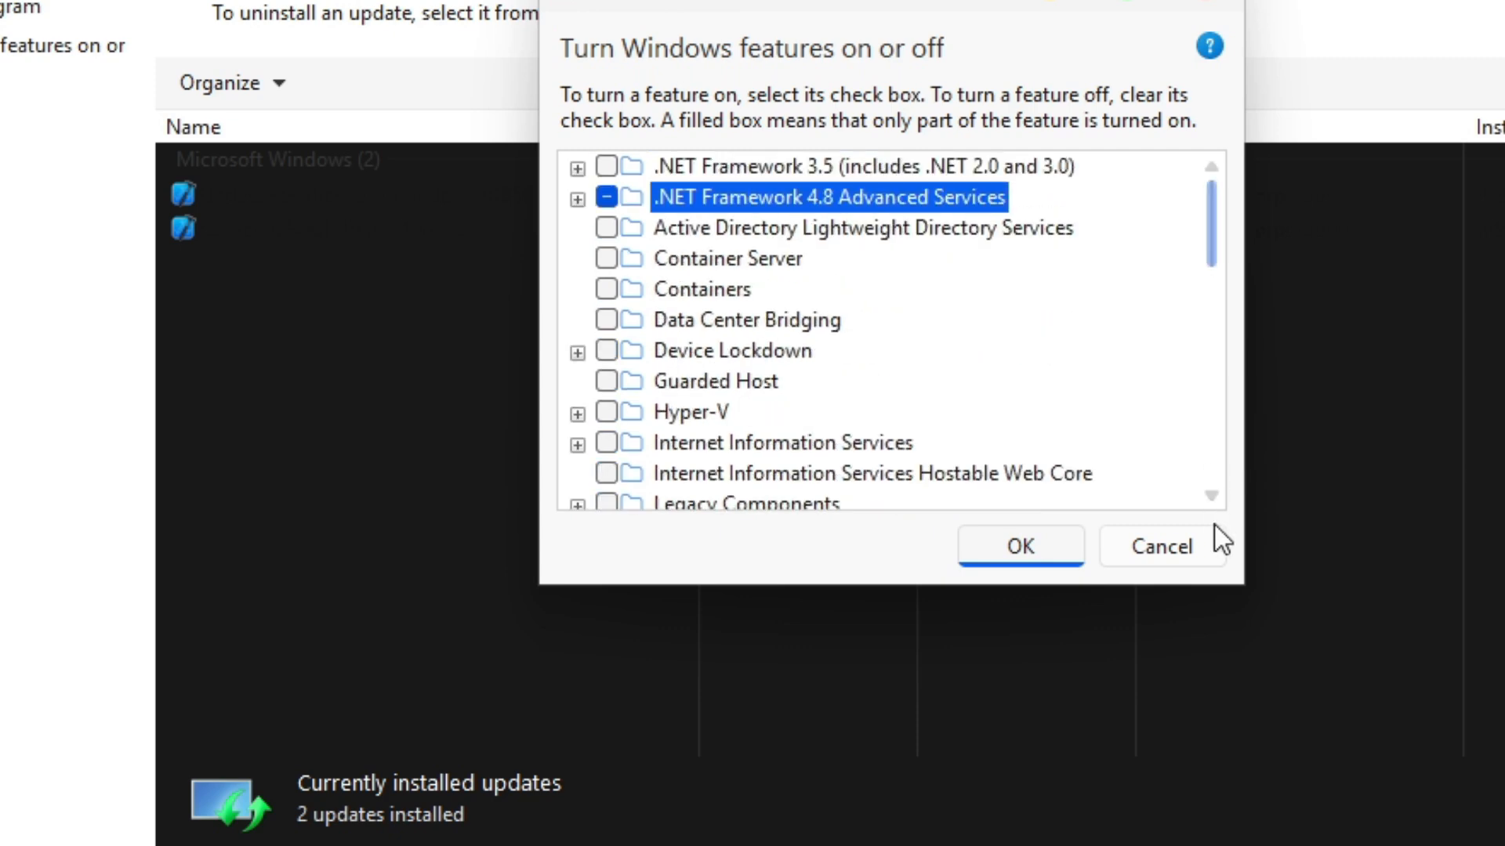
{"action": "left_click", "coordinate": [1160, 546]}
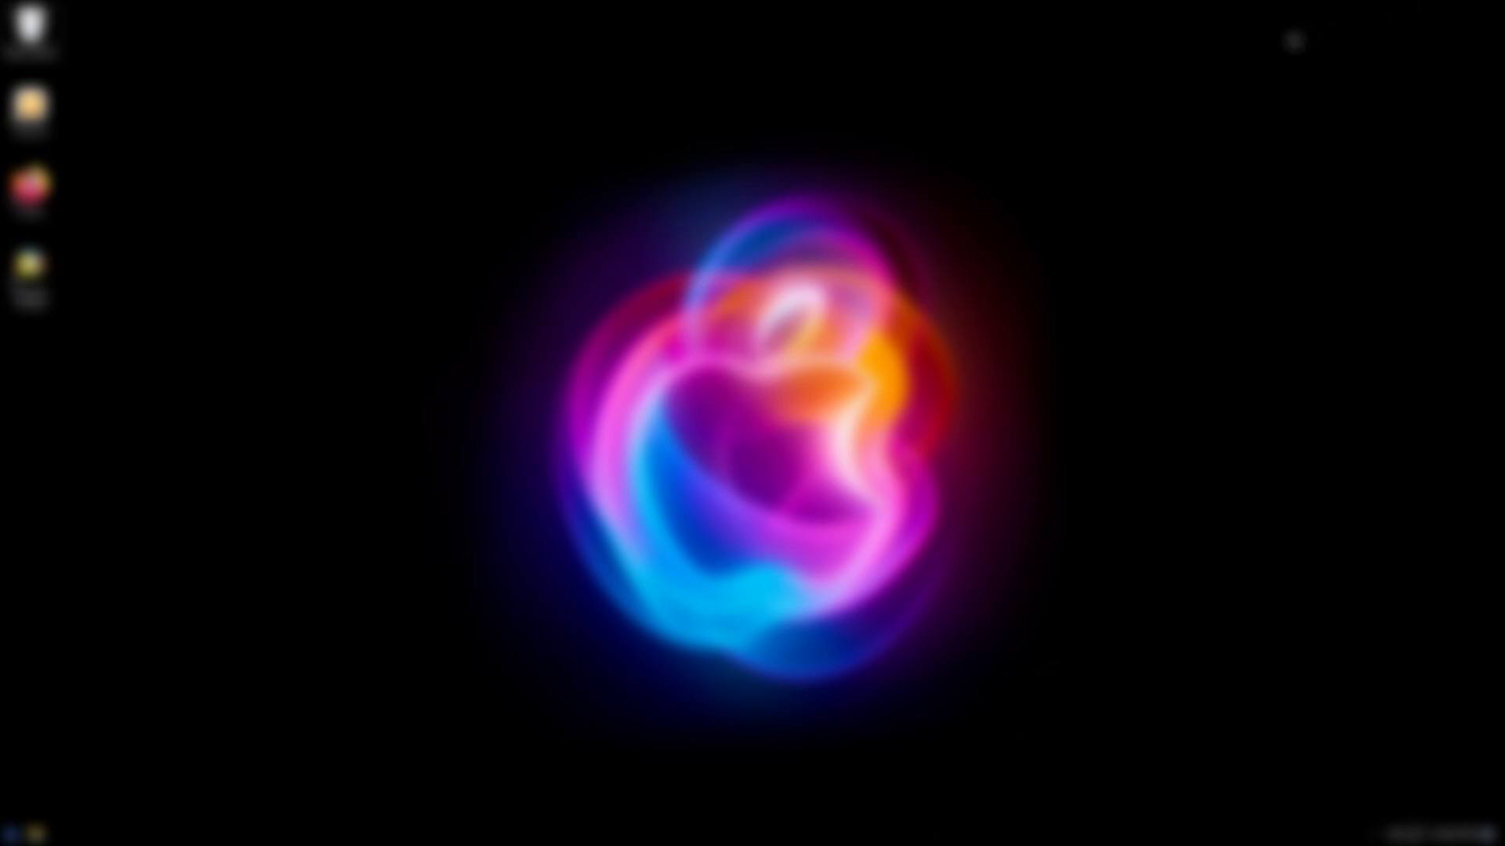
{"action": "mouse_move", "coordinate": [1053, 685]}
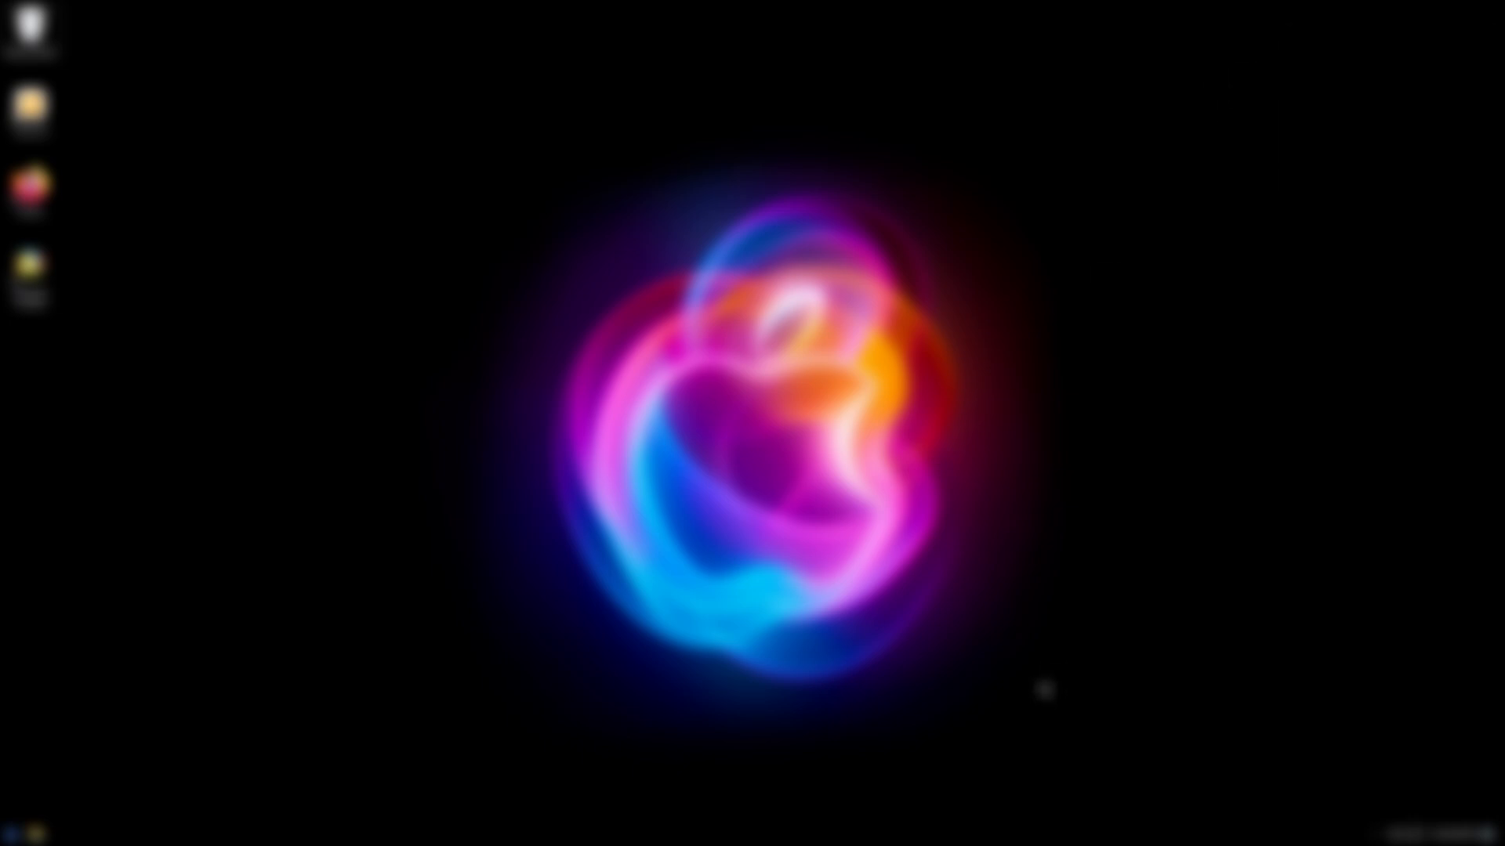
{"action": "mouse_move", "coordinate": [1251, 129]}
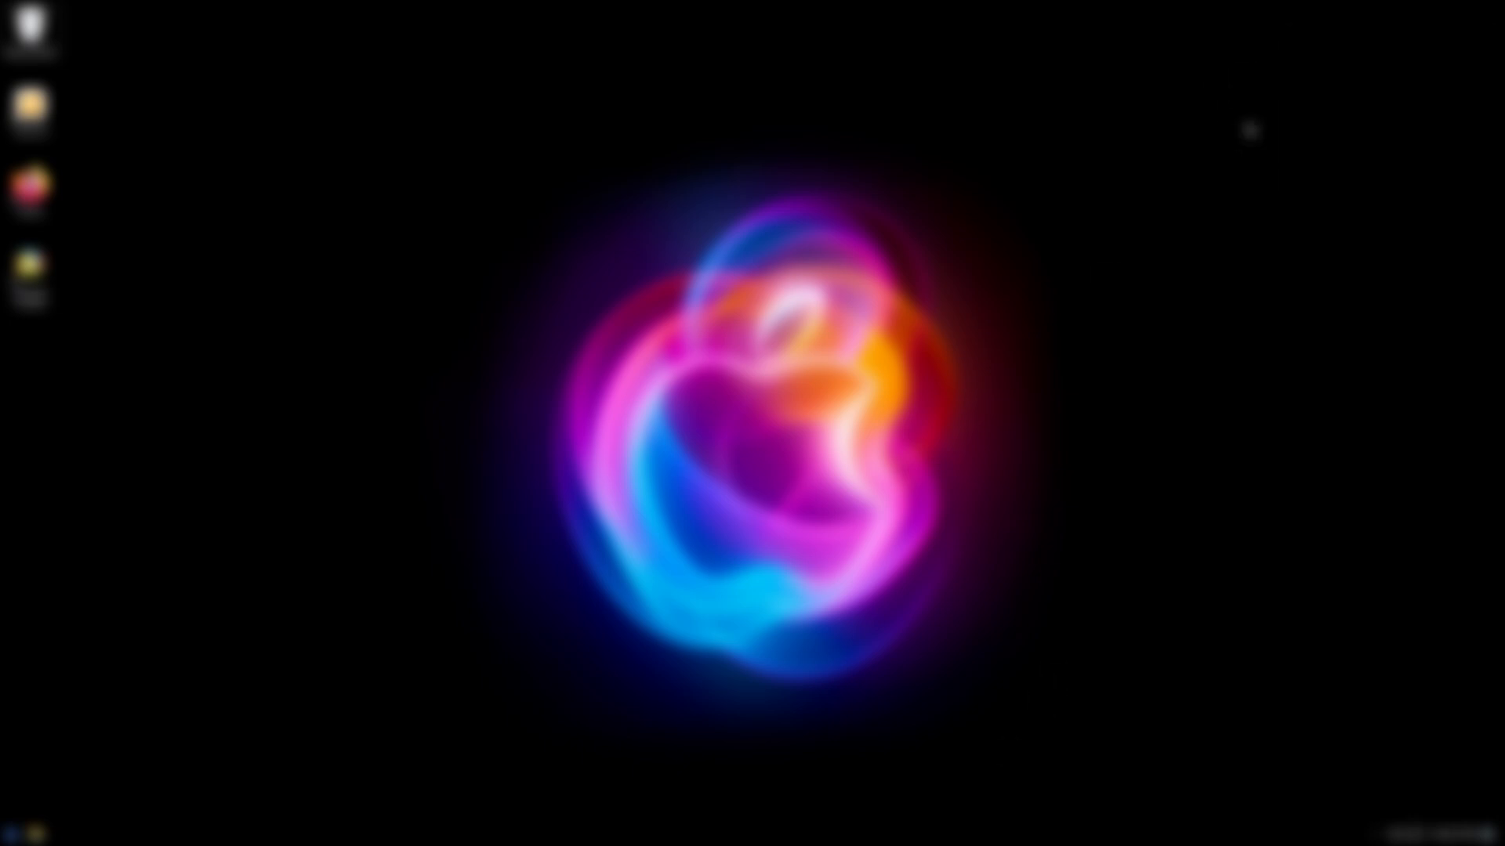